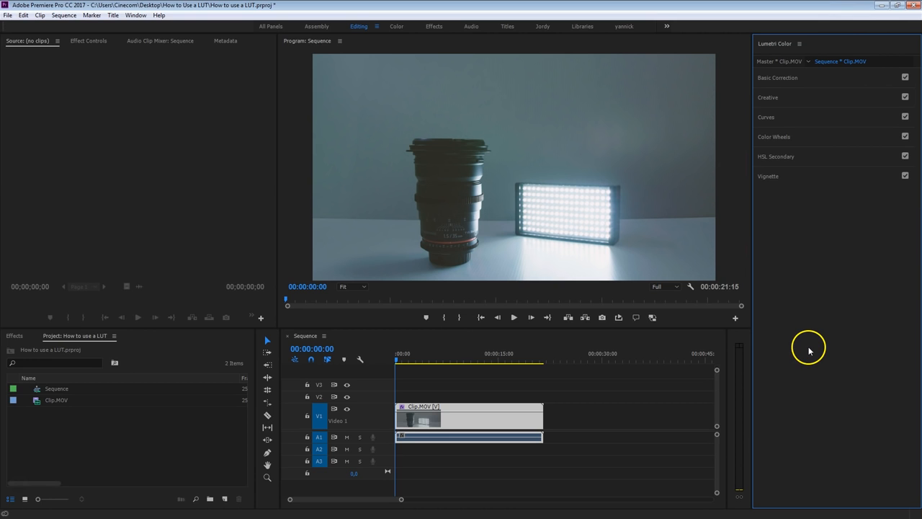
# Expand the Creative section of Lumetri Color to show the look settings.
pyautogui.click(147, 14)
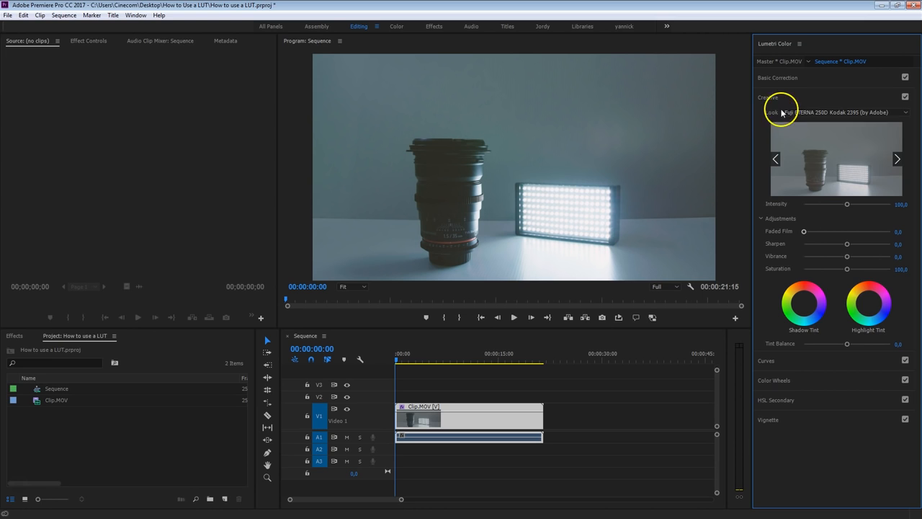
# Expand Basic Correction and show the Input LUT choices (ALEXA, ARRI, etc.).
pyautogui.click(771, 78)
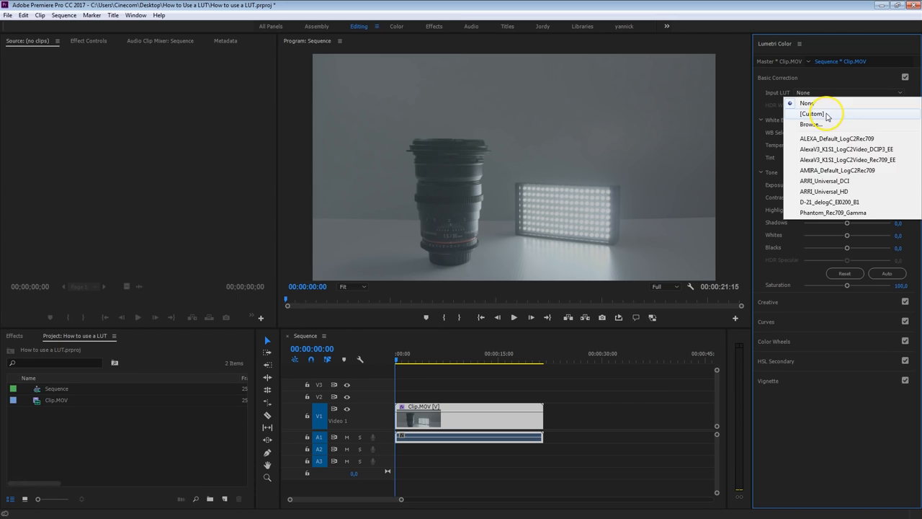
# Apply the Hard Contrast input LUT so the flat clip gains strong contrast.
pyautogui.click(811, 123)
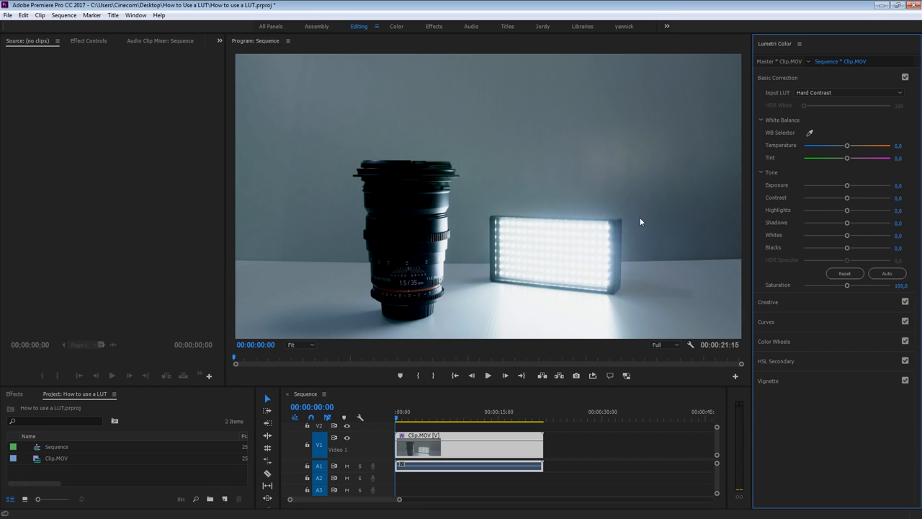
# Lower the highlights, then pull exposure down and back up to brighten the contrasty clip.
pyautogui.moveTo(847, 222); pyautogui.dragTo(896, 222)
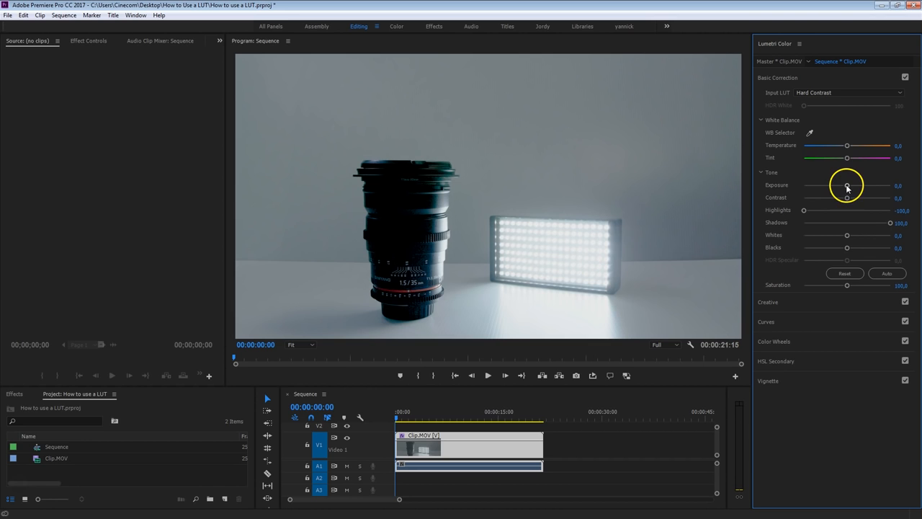
pyautogui.moveTo(847, 185); pyautogui.dragTo(836, 186)
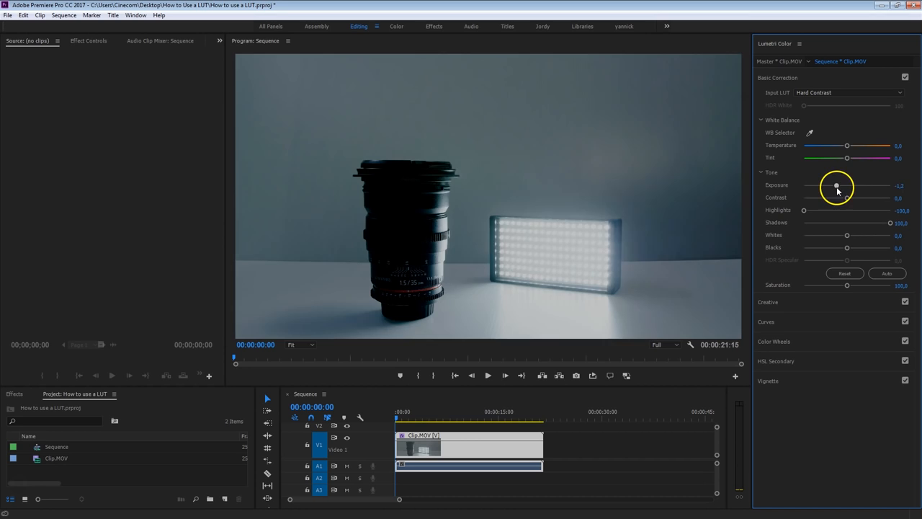
pyautogui.moveTo(837, 186); pyautogui.dragTo(873, 186)
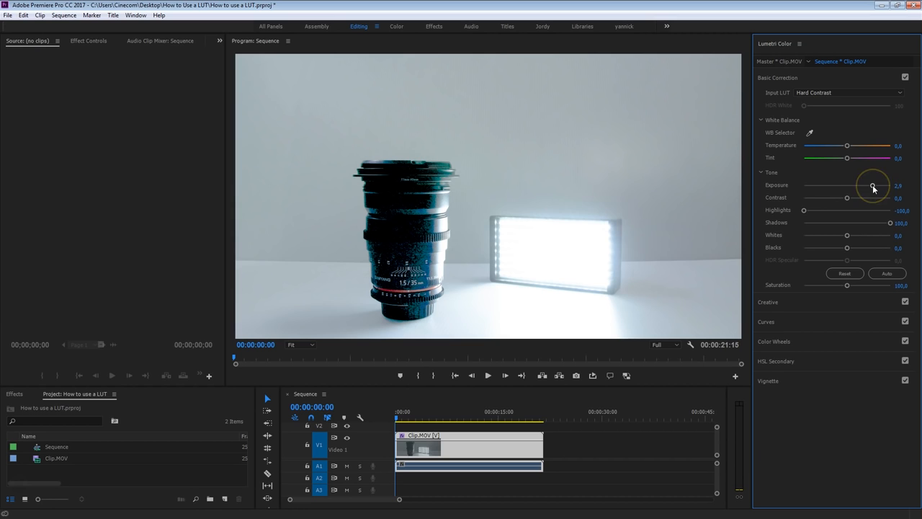
pyautogui.moveTo(839, 99)
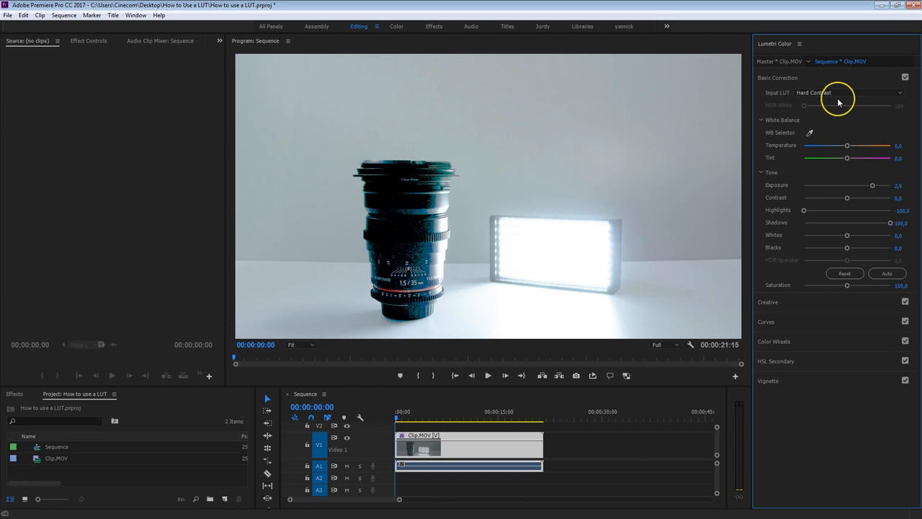
pyautogui.moveTo(847, 157)
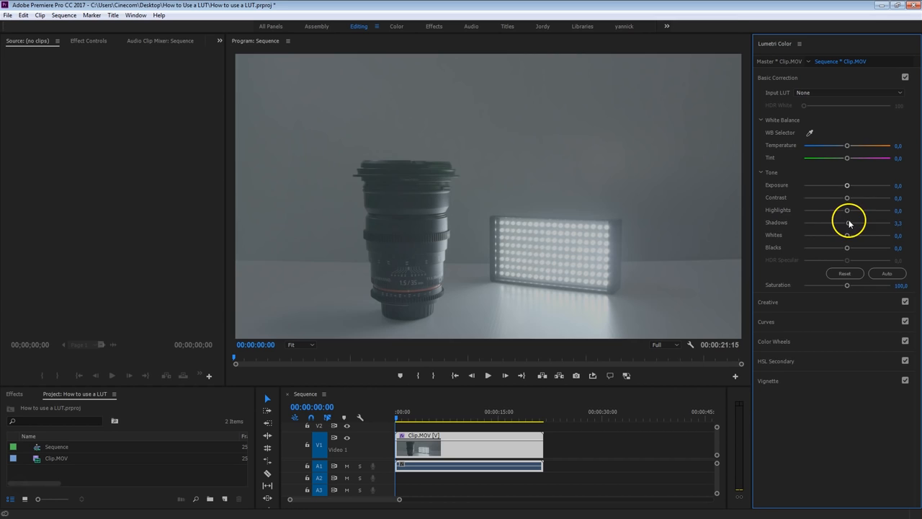
# Set Input LUT back to None and raise the Shadows slider on the flat clip.
pyautogui.click(857, 93)
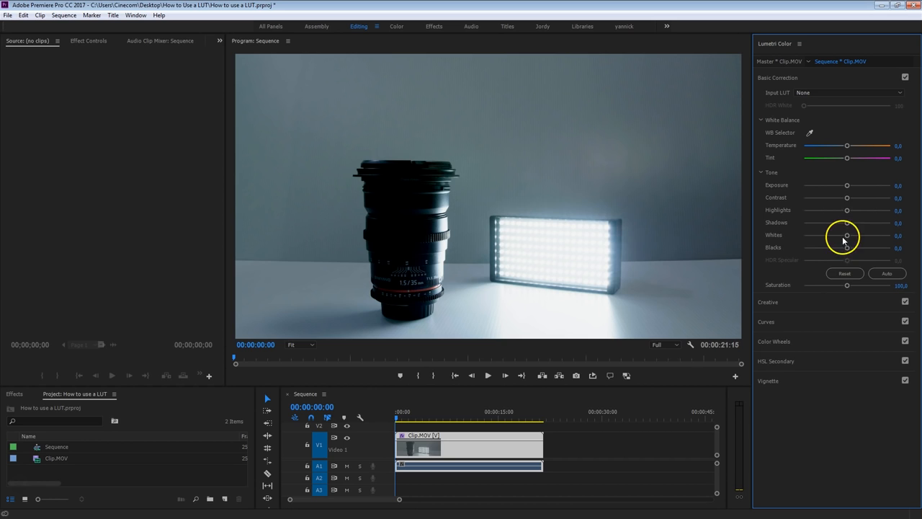
pyautogui.moveTo(848, 235); pyautogui.dragTo(869, 235)
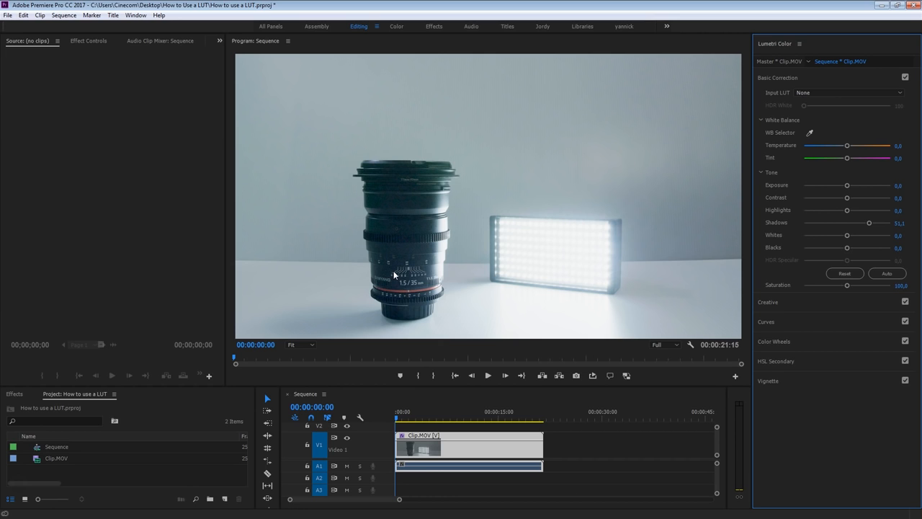
pyautogui.moveTo(770, 101)
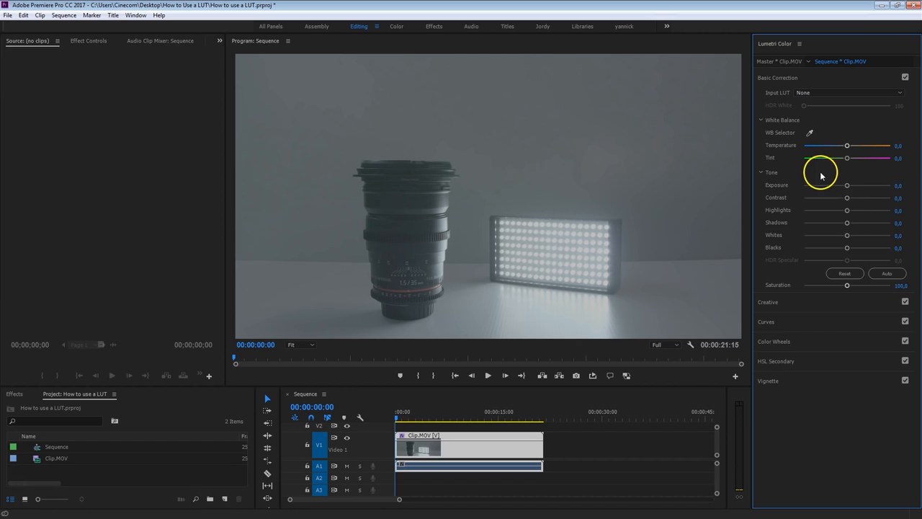
pyautogui.moveTo(876, 190)
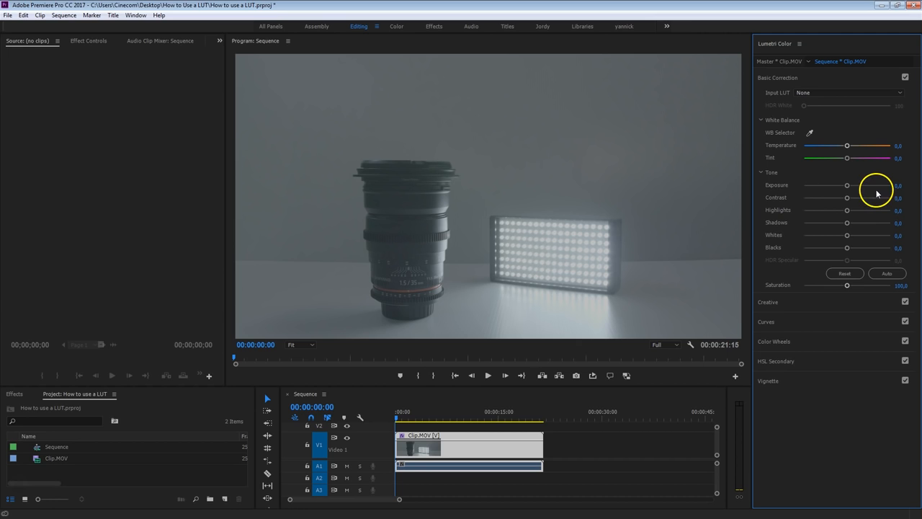
# Browse for and load VLog to V709.cube as the clip's input LUT.
pyautogui.click(857, 93)
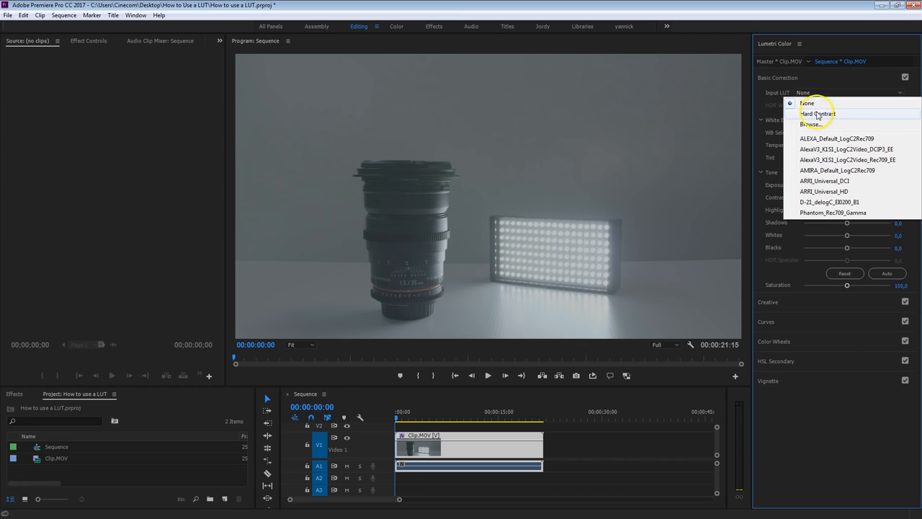
pyautogui.click(812, 129)
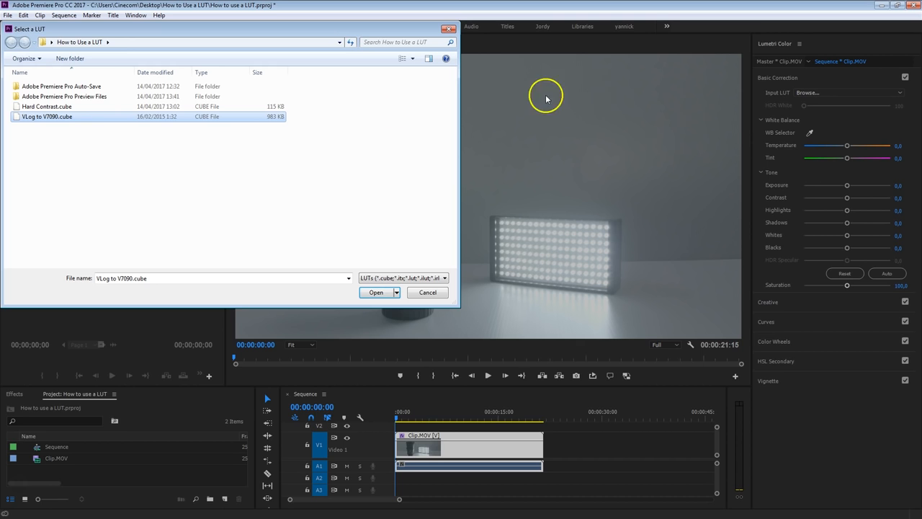
pyautogui.click(375, 291)
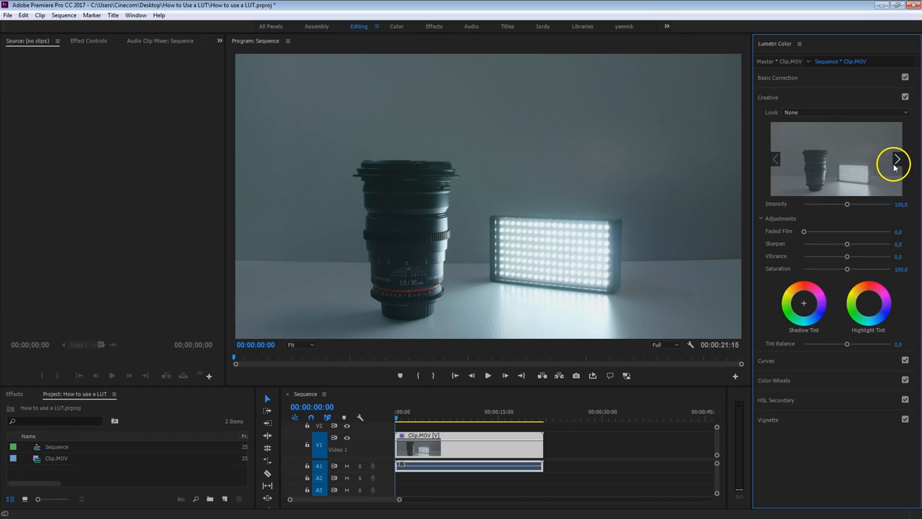
# Try creative looks from the Look list, landing on Fuji F125 Kodak 2395.
pyautogui.click(896, 157)
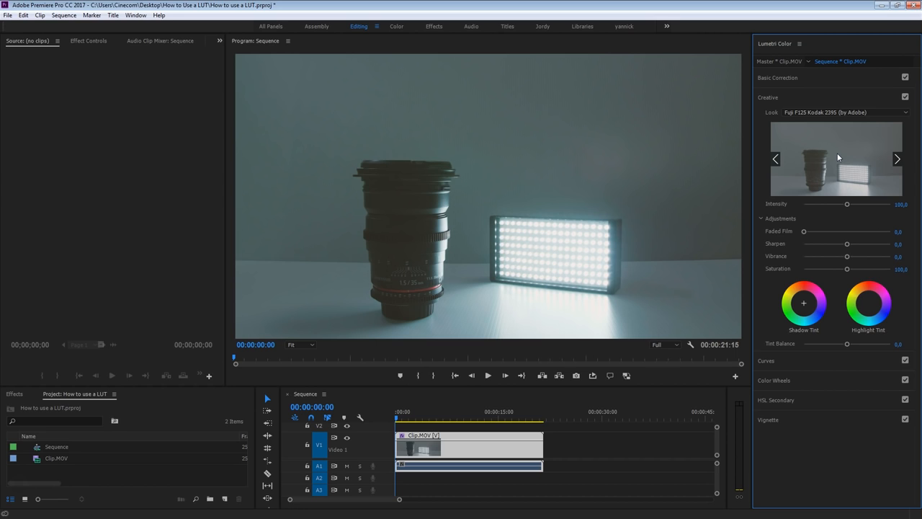
pyautogui.click(768, 77)
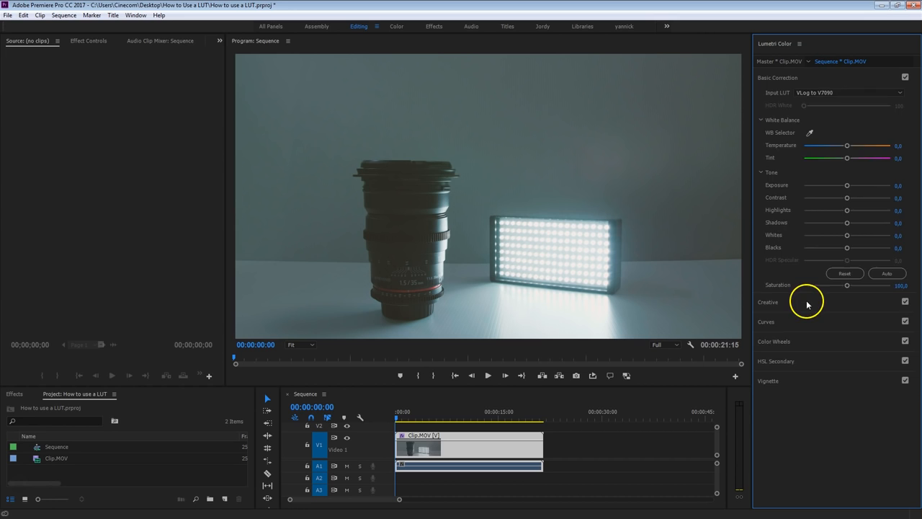
pyautogui.click(767, 298)
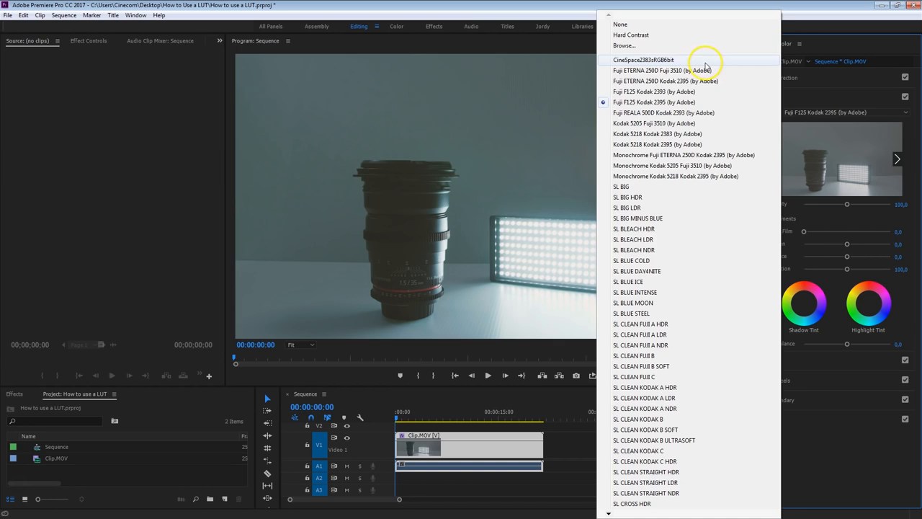
pyautogui.click(647, 61)
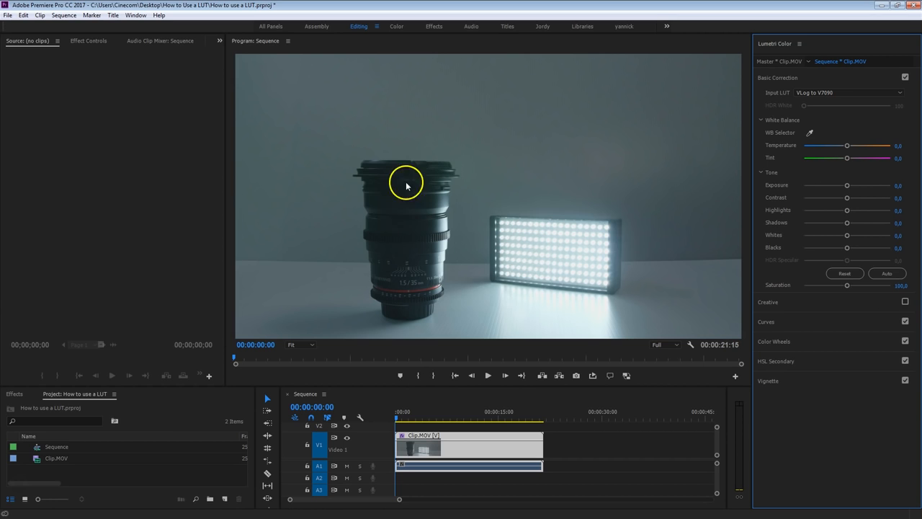
# Raise Shadows and drag Highlights left to tame the bright light panel.
pyautogui.click(902, 302)
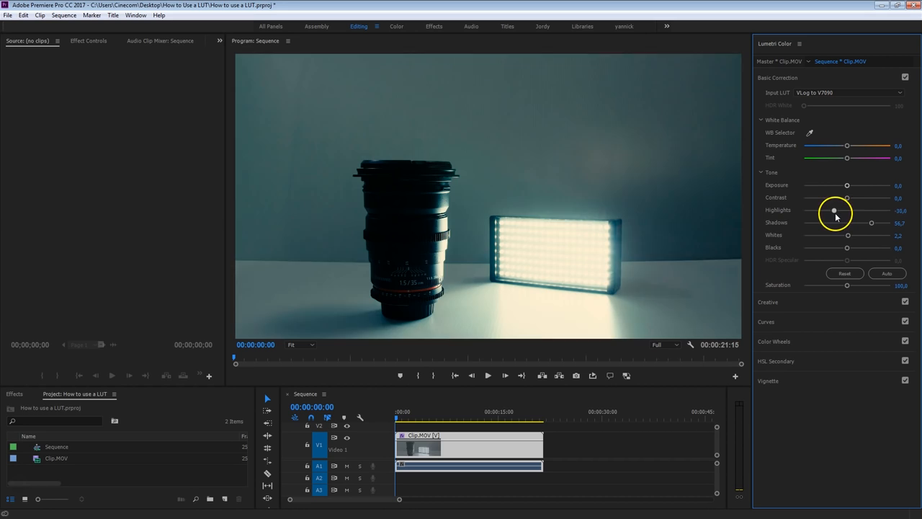
pyautogui.moveTo(835, 211); pyautogui.dragTo(814, 210)
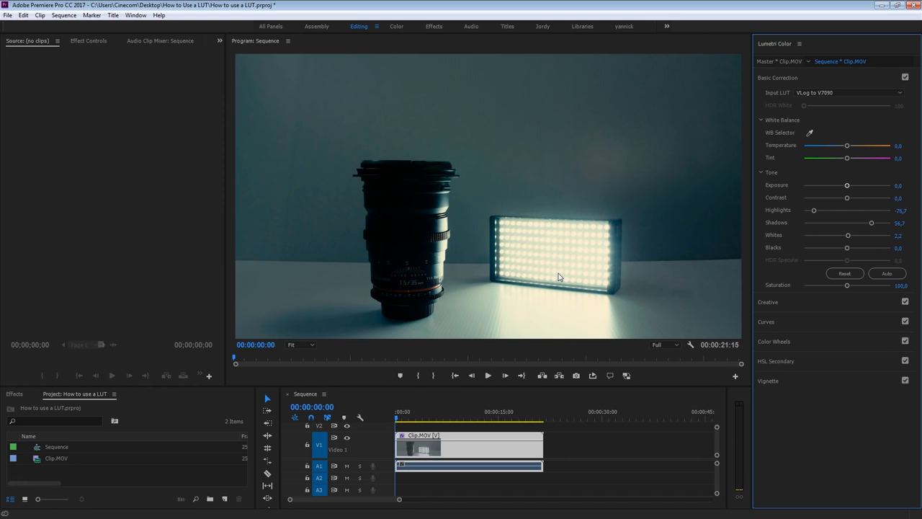